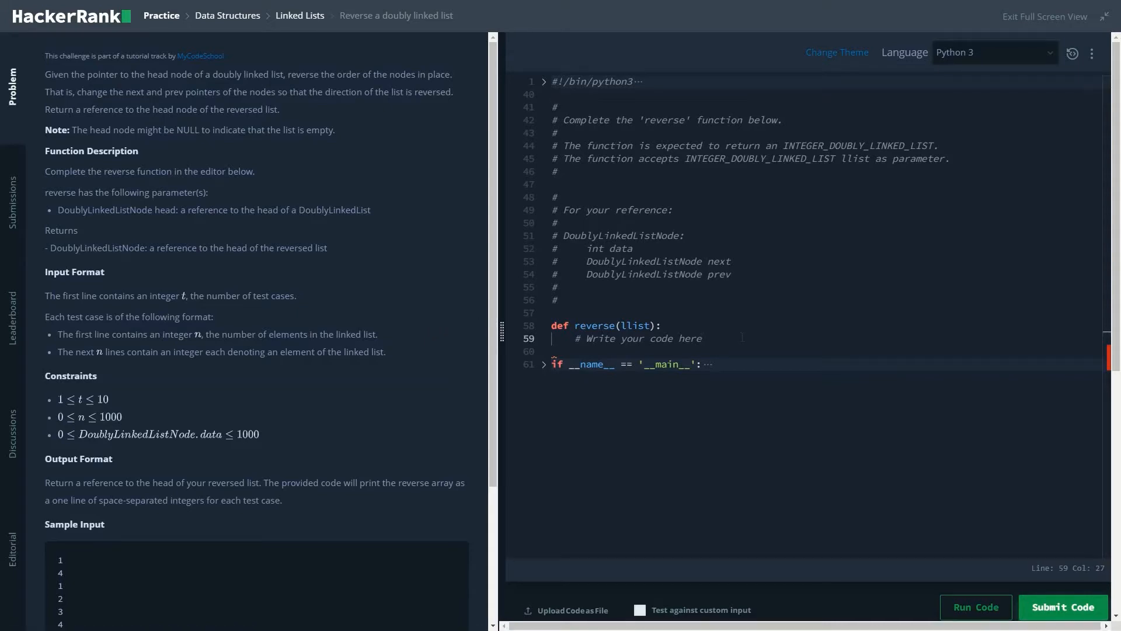
Write 'if not llist: return llist' as the empty-list guard and begin the next line with llist.
text(if)
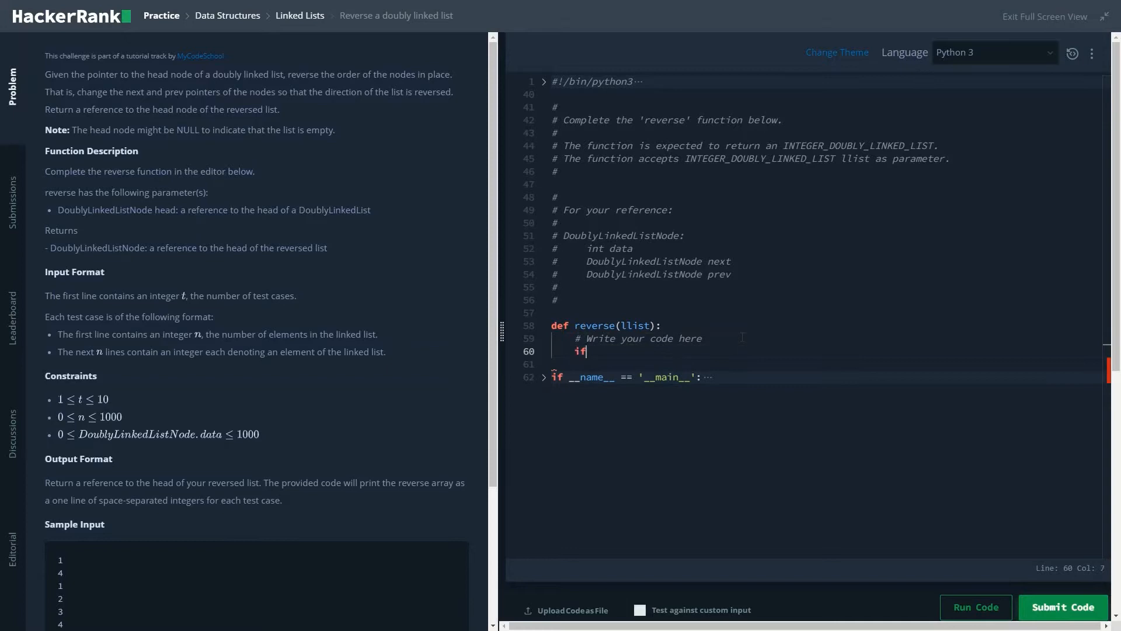
text(nos)
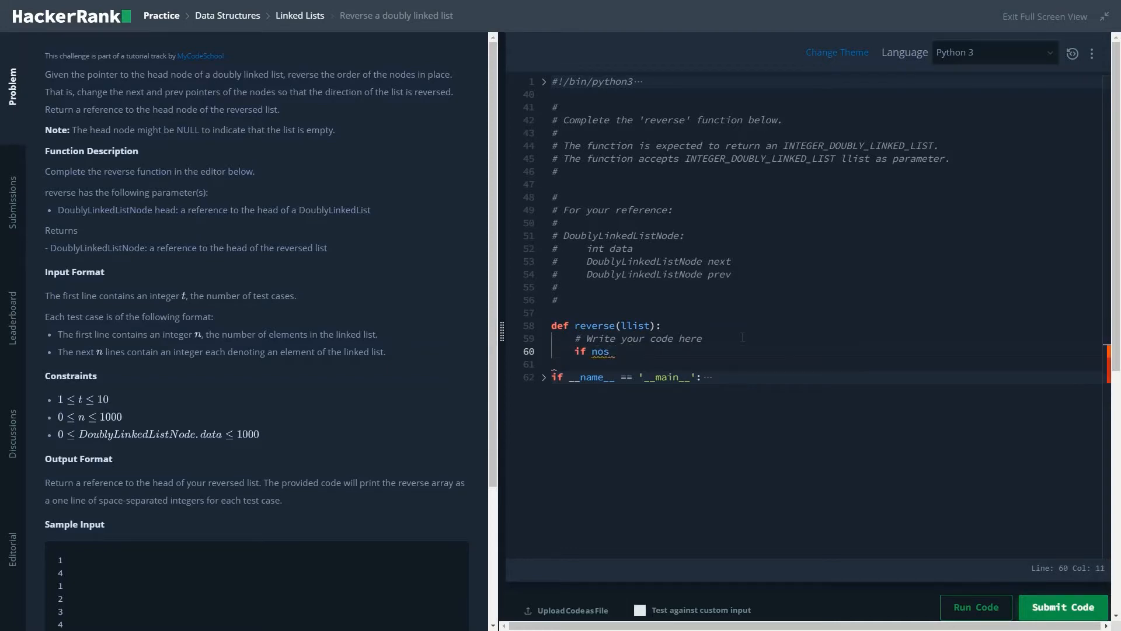
key(Backspace)
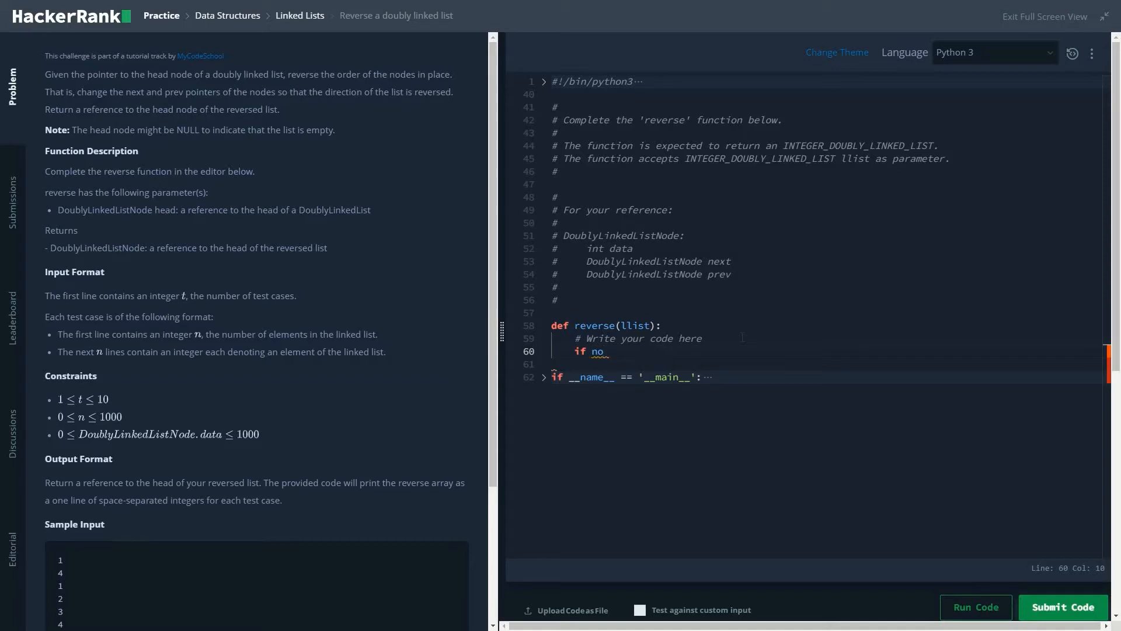
text(t llist:)
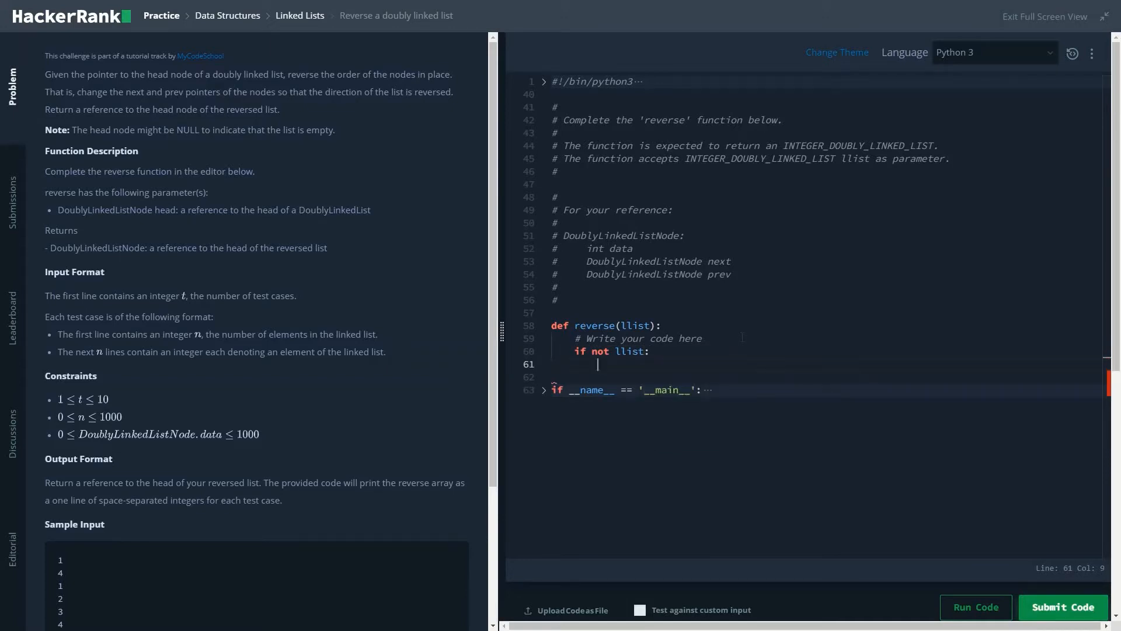
text(return)
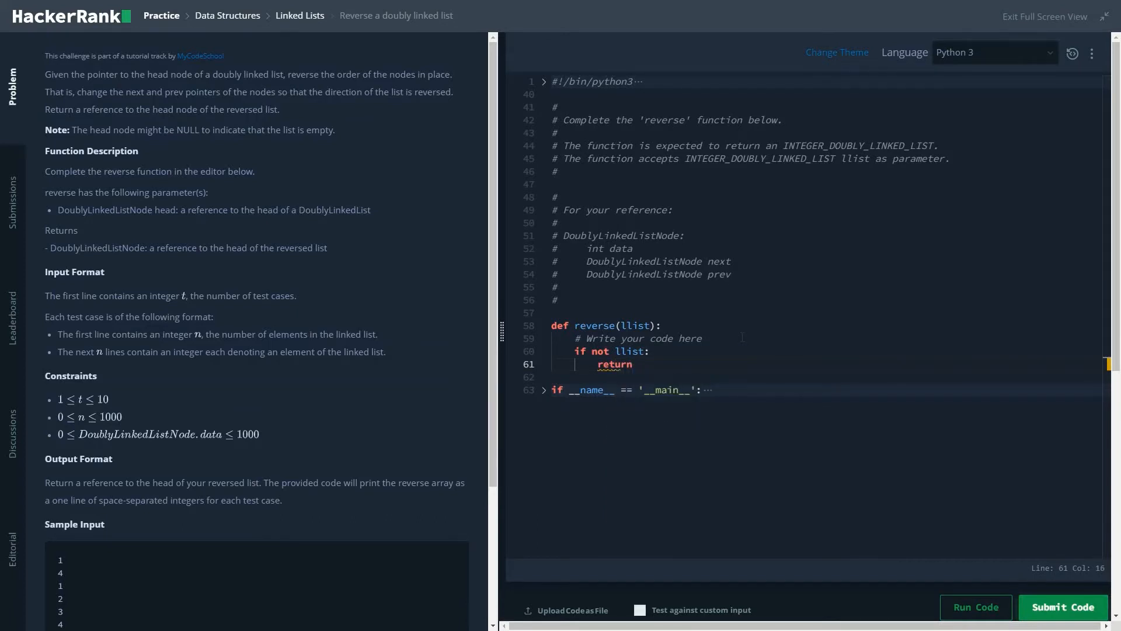
text(l)
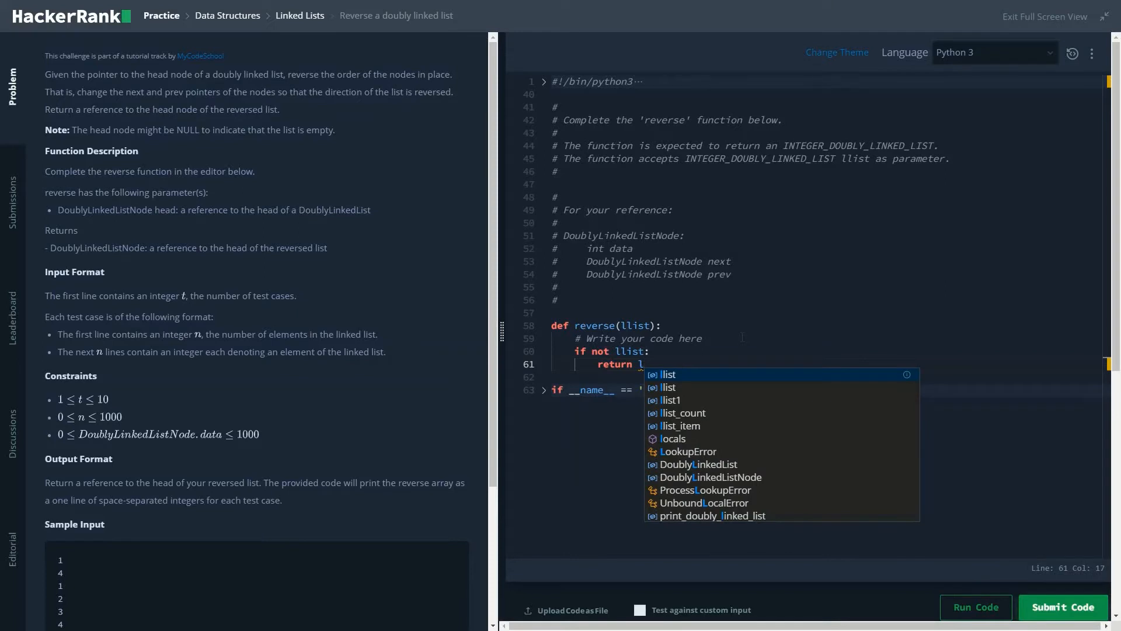
click(667, 374)
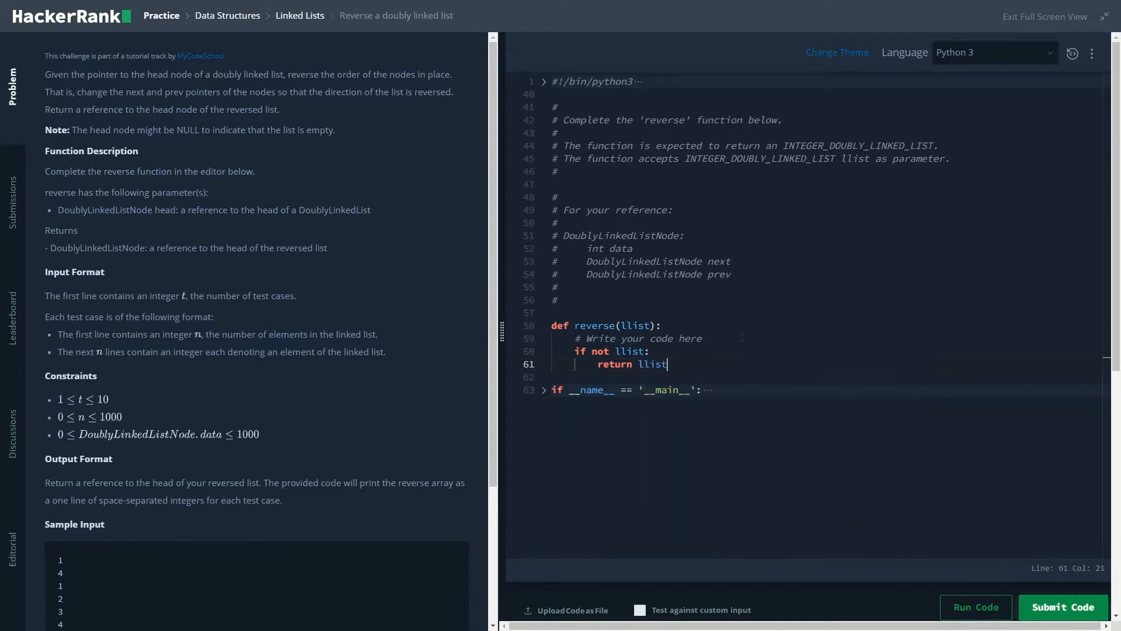
key(Enter)
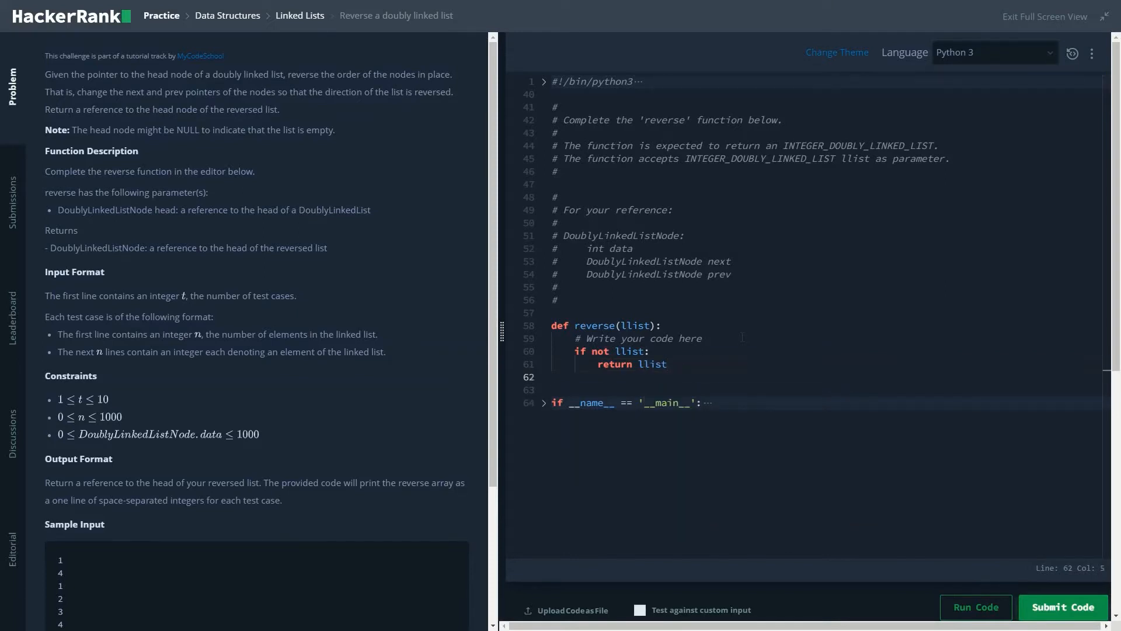
text(llist)
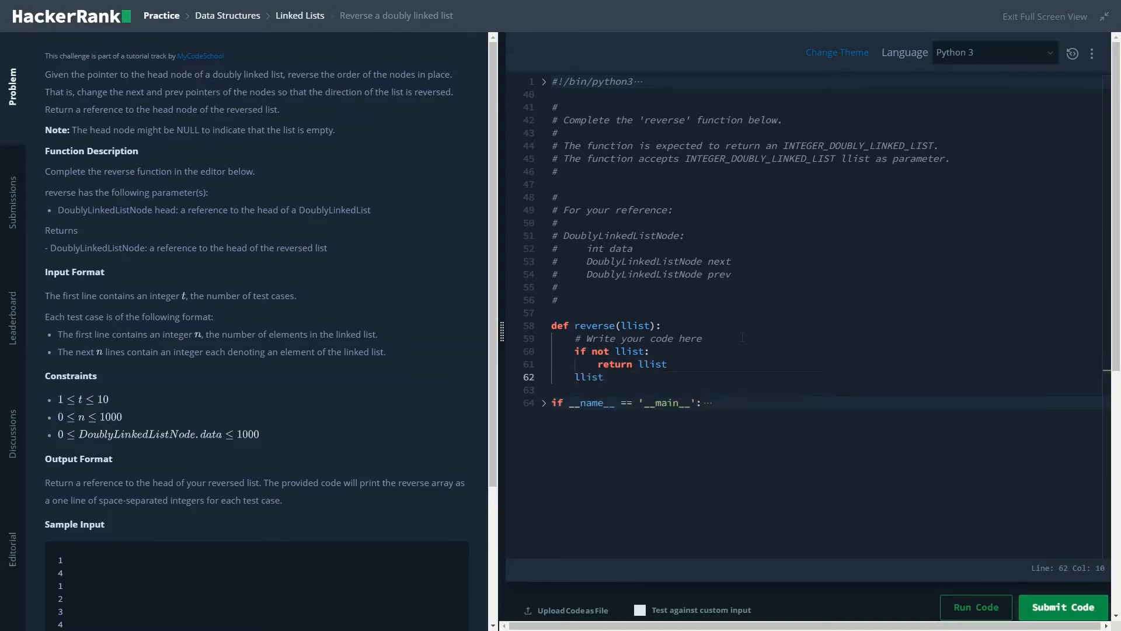
Complete the swap line llist.next,llist.prev=llist.next,llist.next and begin an 'if' on the following line.
text(.next,)
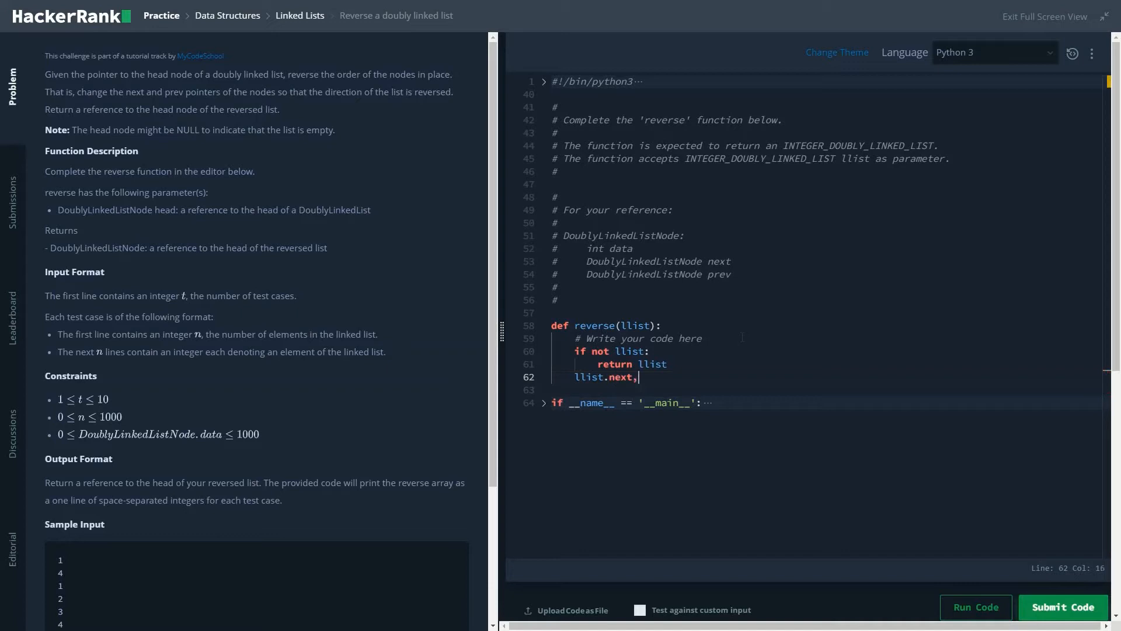
text(llist)
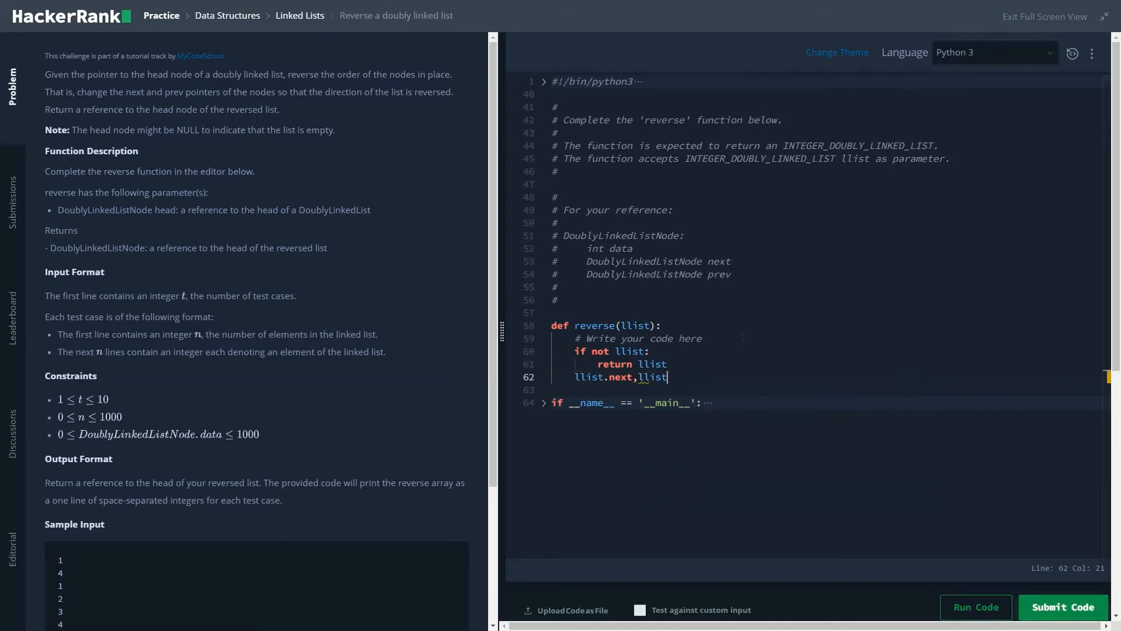
text(.prev)
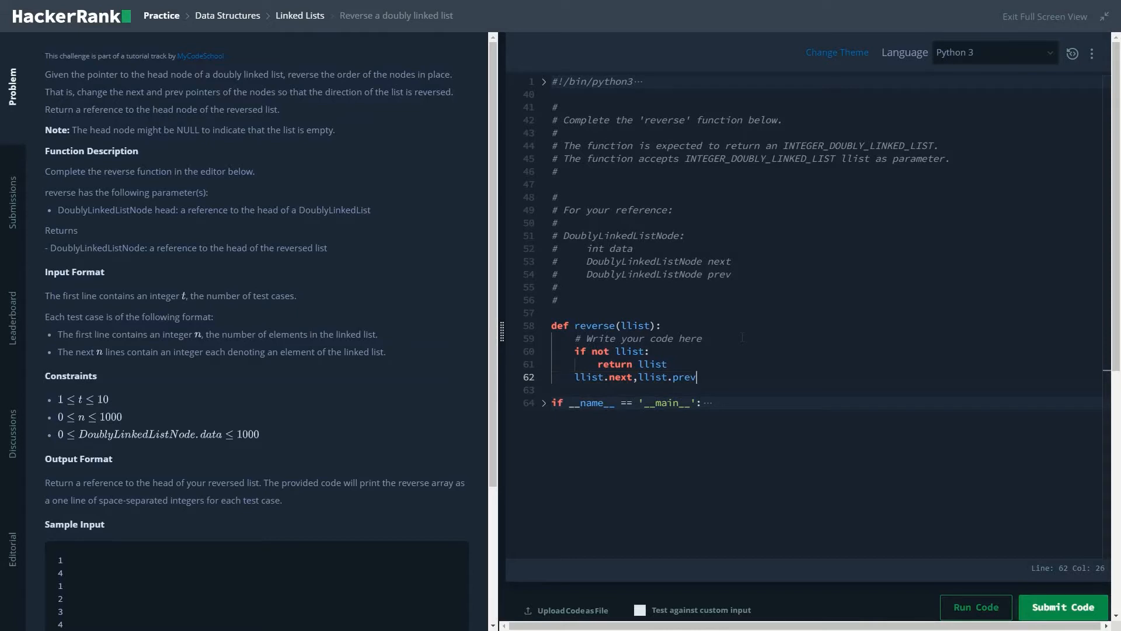
text(=)
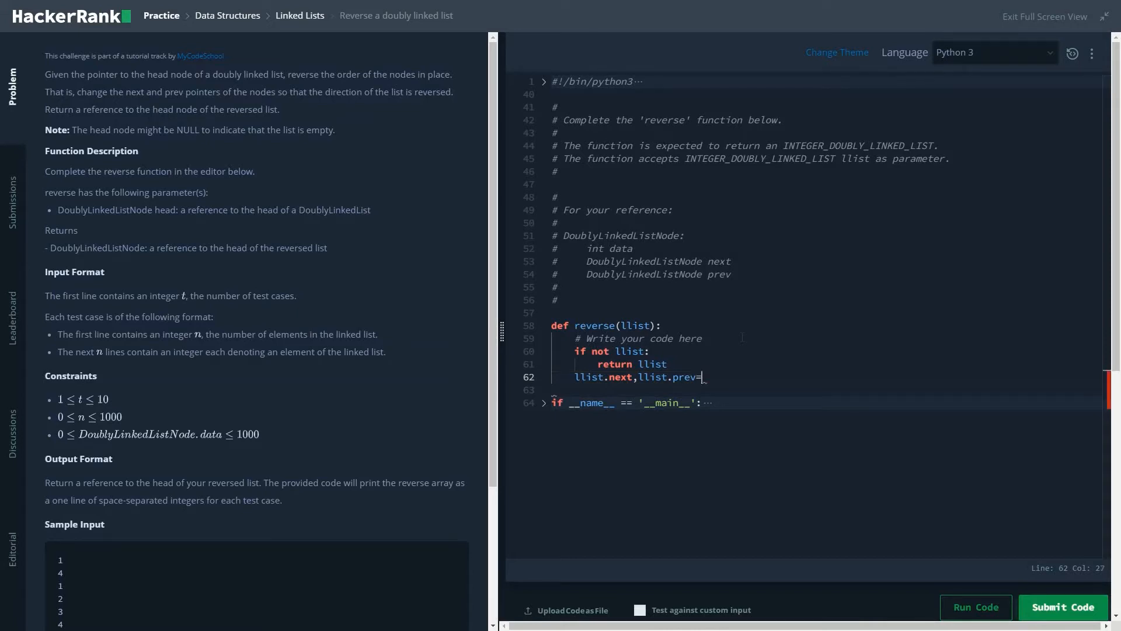
text(ll)
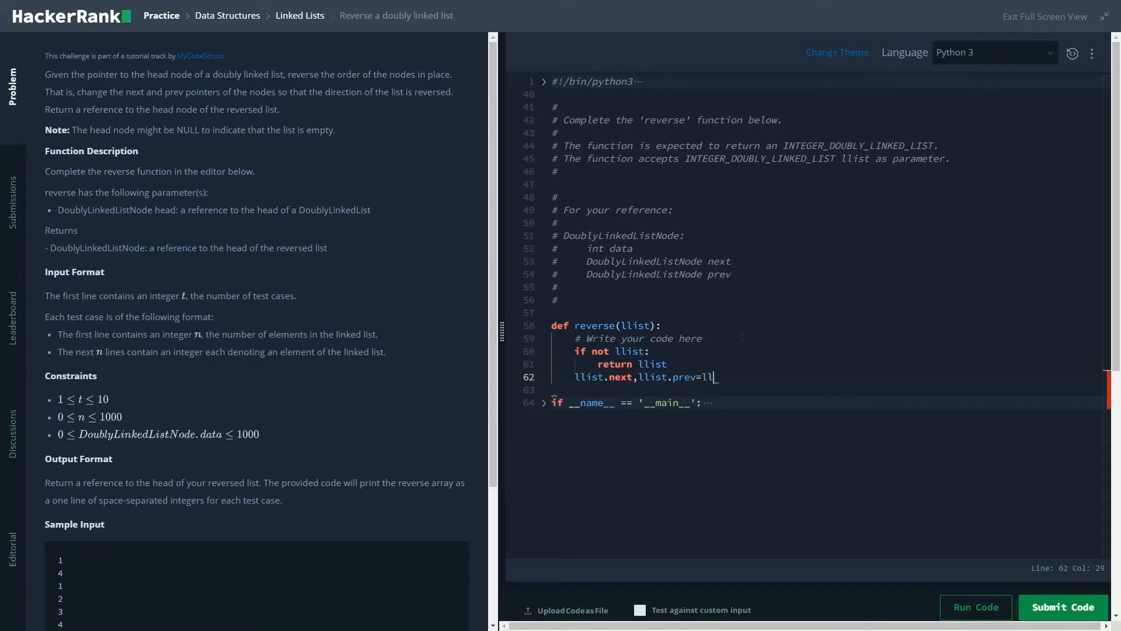
text(list.)
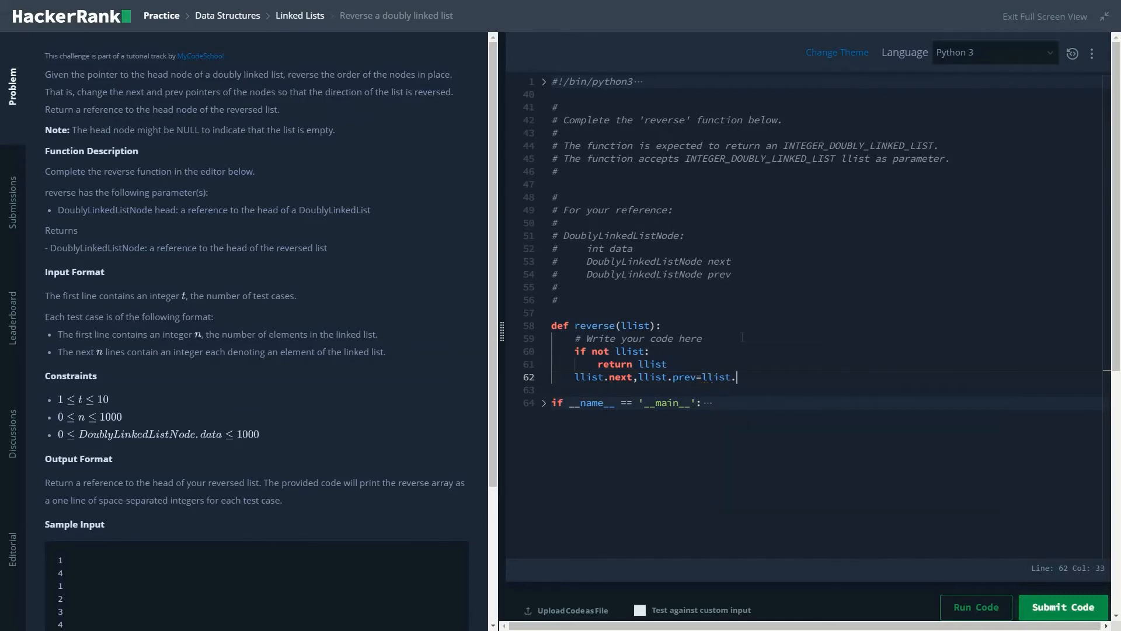
text(next)
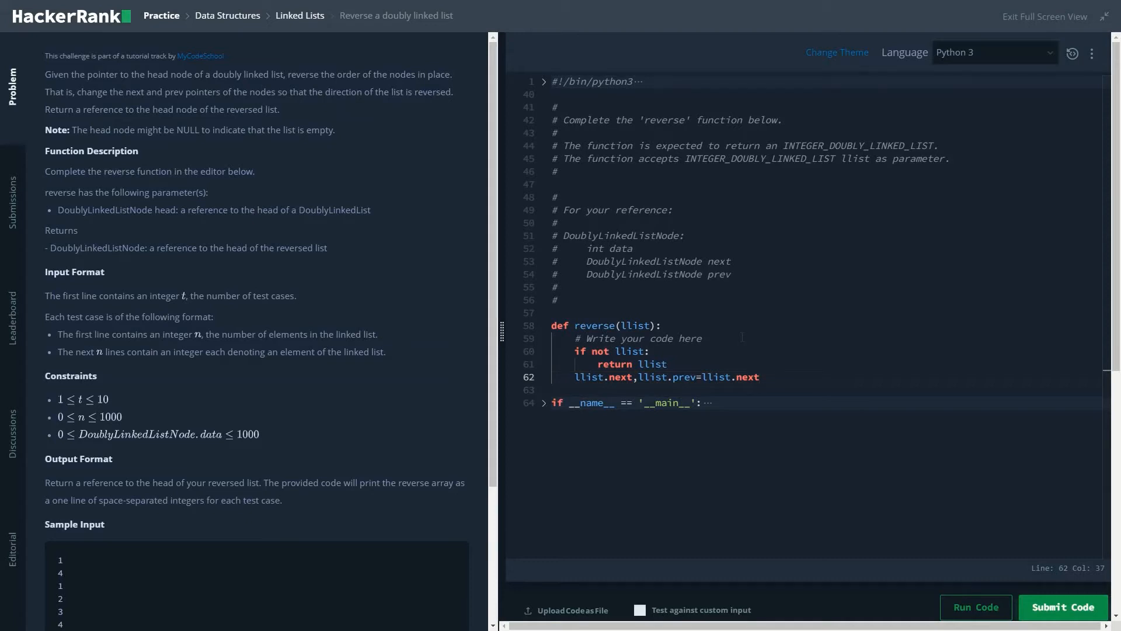
text(llist.)
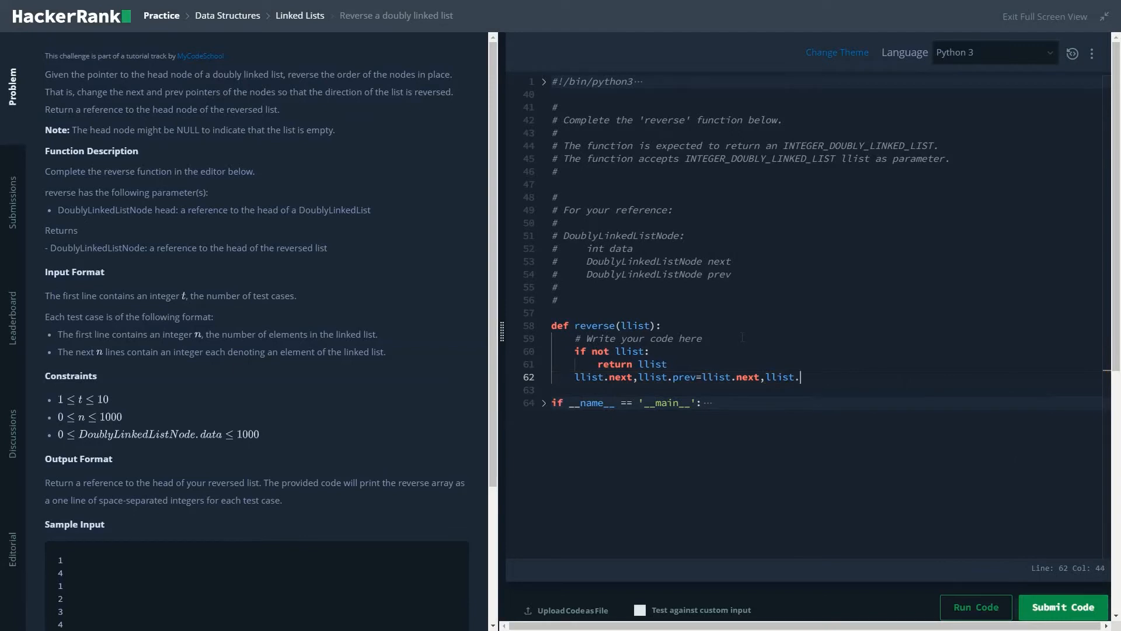
text(next)
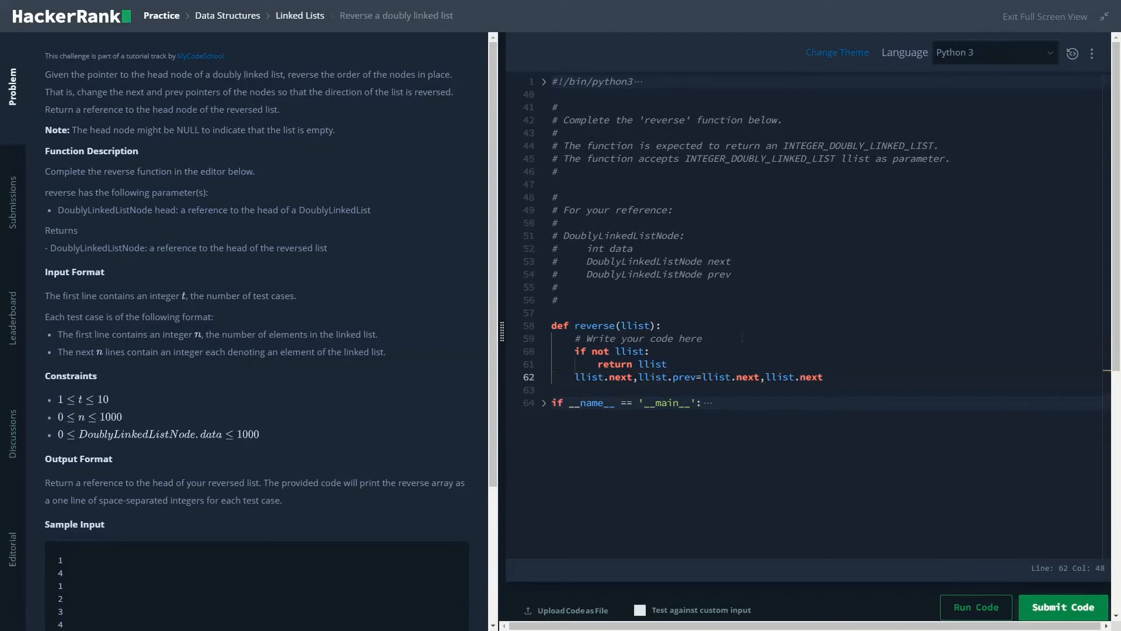
text(if)
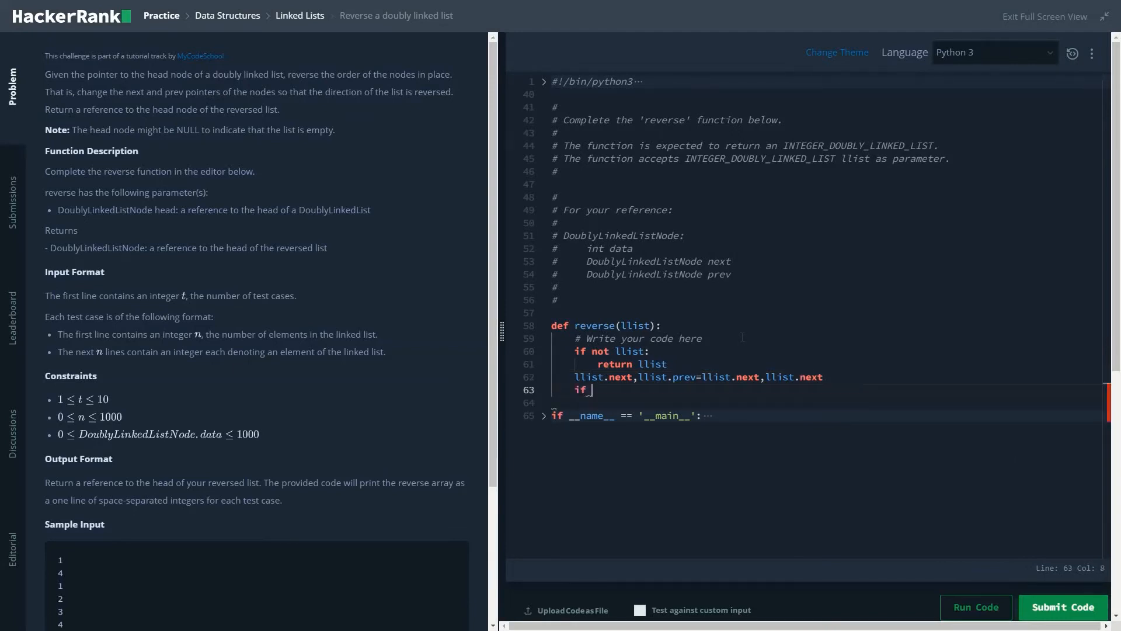
Write 'if not llist.prev: return llist' so the last node is returned as the new head.
text(not)
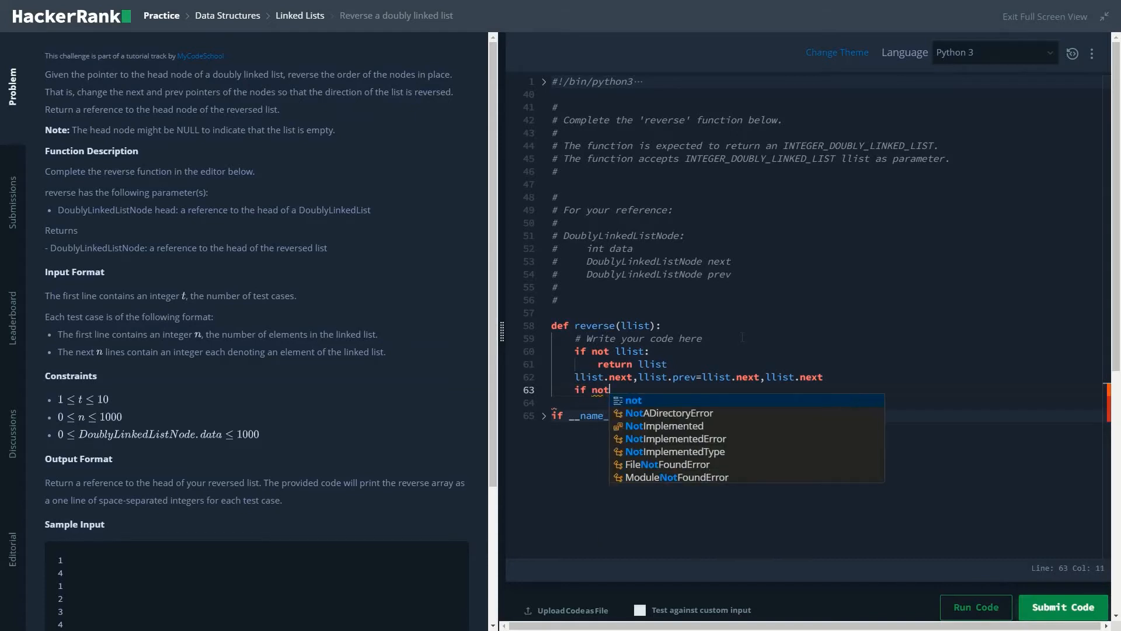
text(llist.)
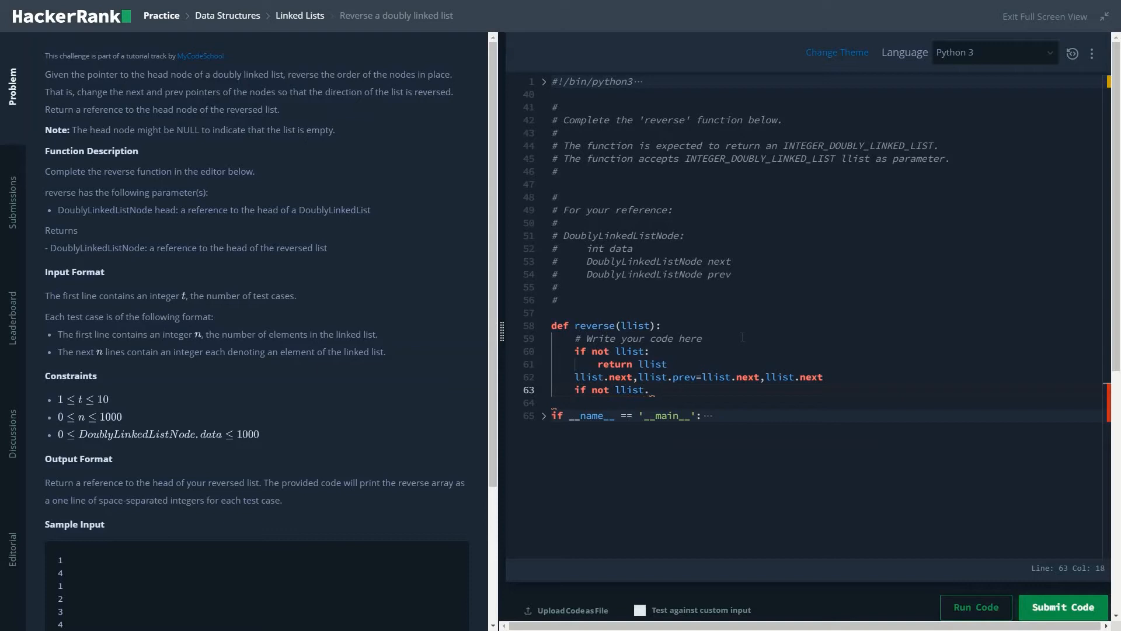
text(p)
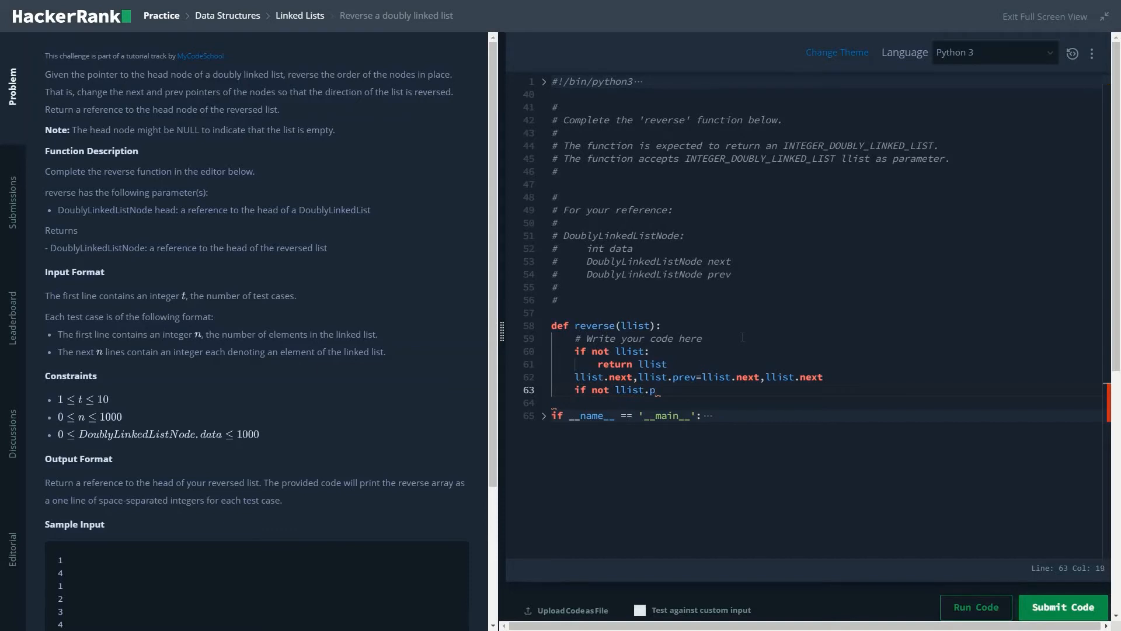
text(rev:)
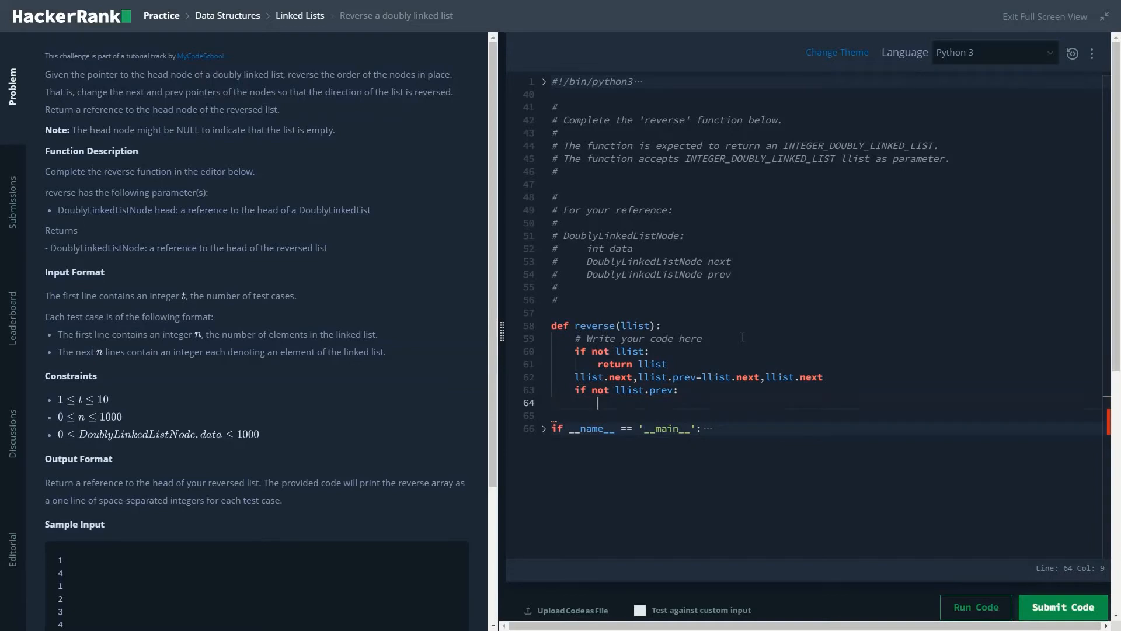
text(return)
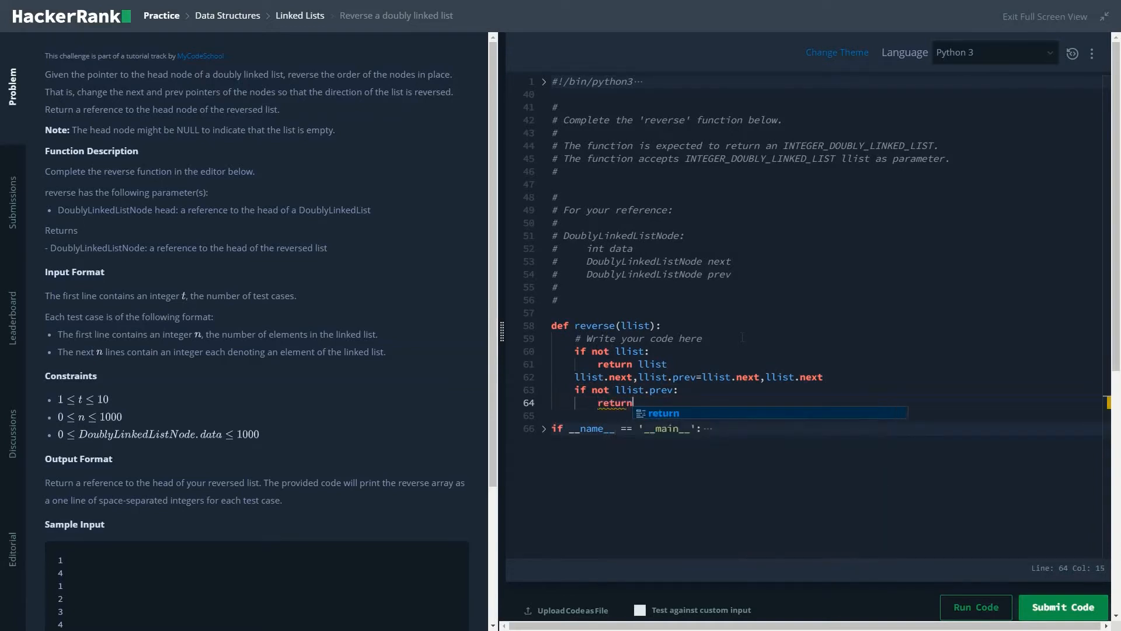
text(llist)
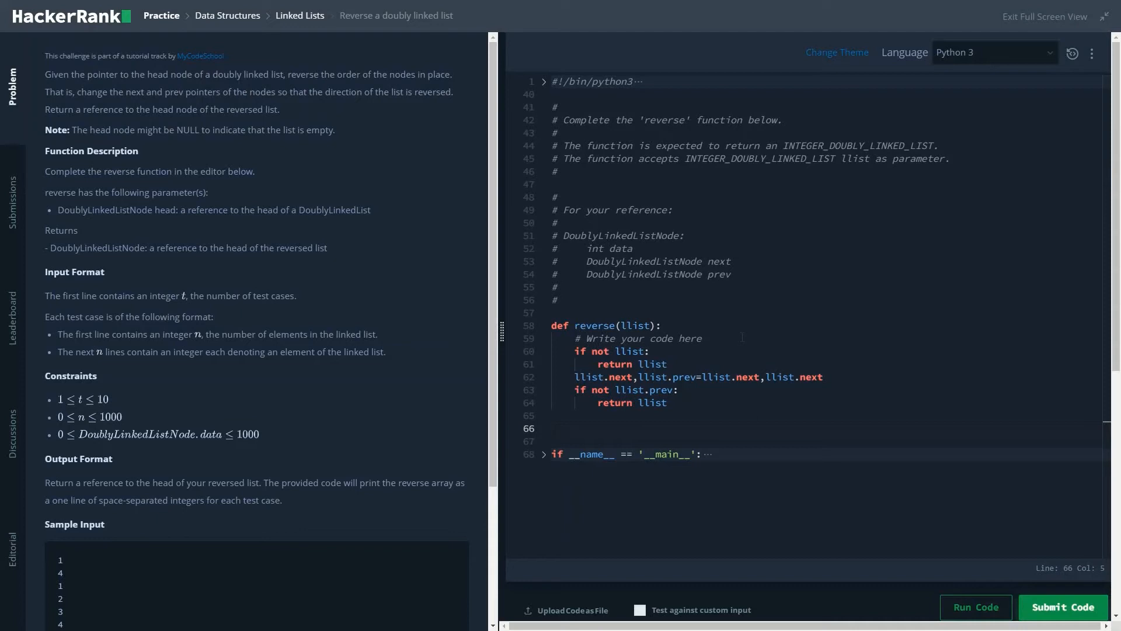
Add the recursive call 'return reverse(llist.prev)' for the remaining nodes.
text(return)
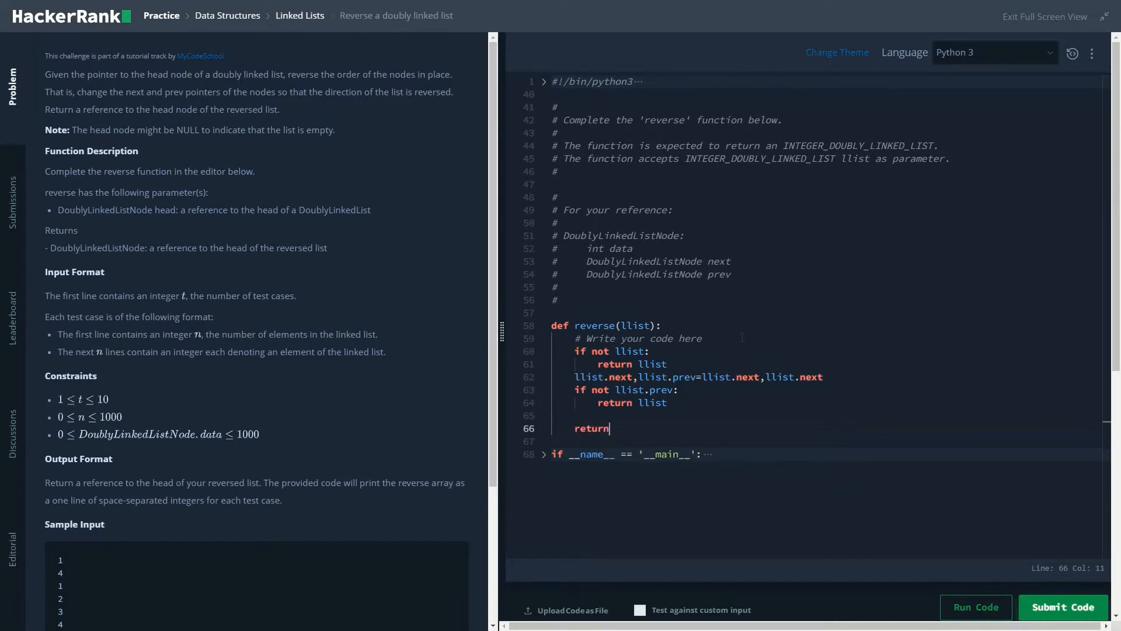
text(reverse()
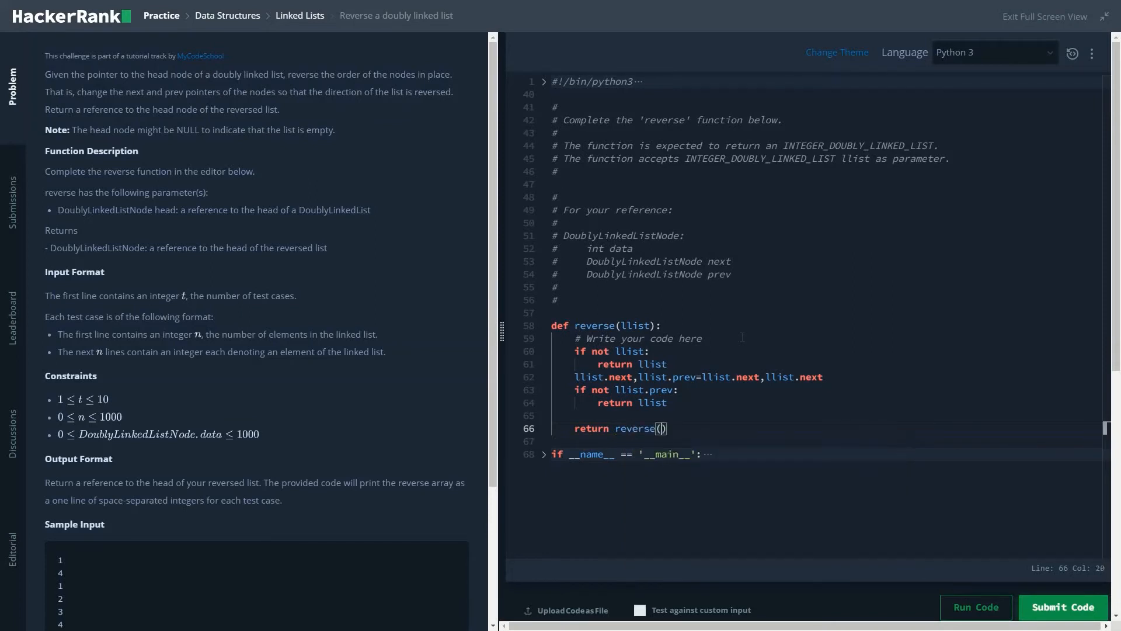
text(llist)
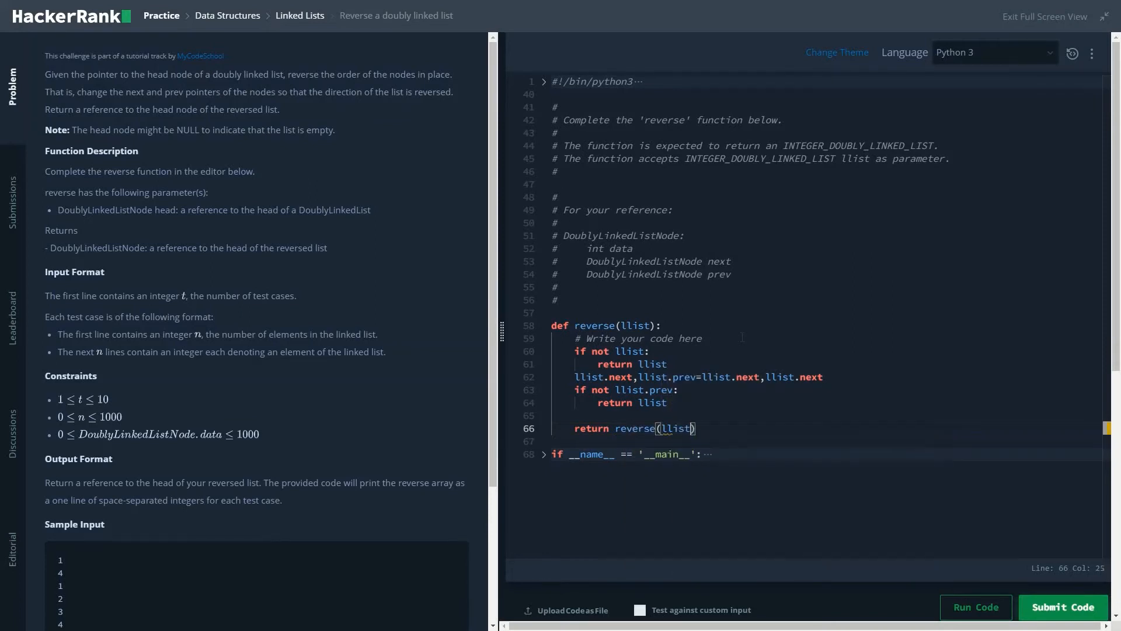
text(.prev)
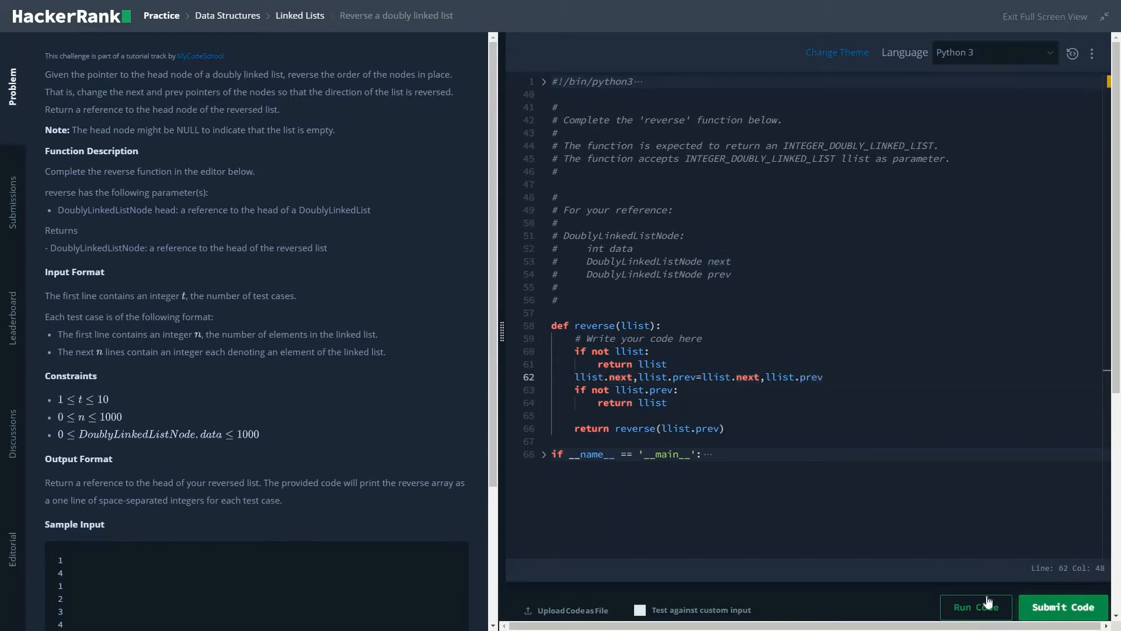
Run the code, then fix the swap to llist.next,llist.prev=llist.prev,llist.next.
click(974, 606)
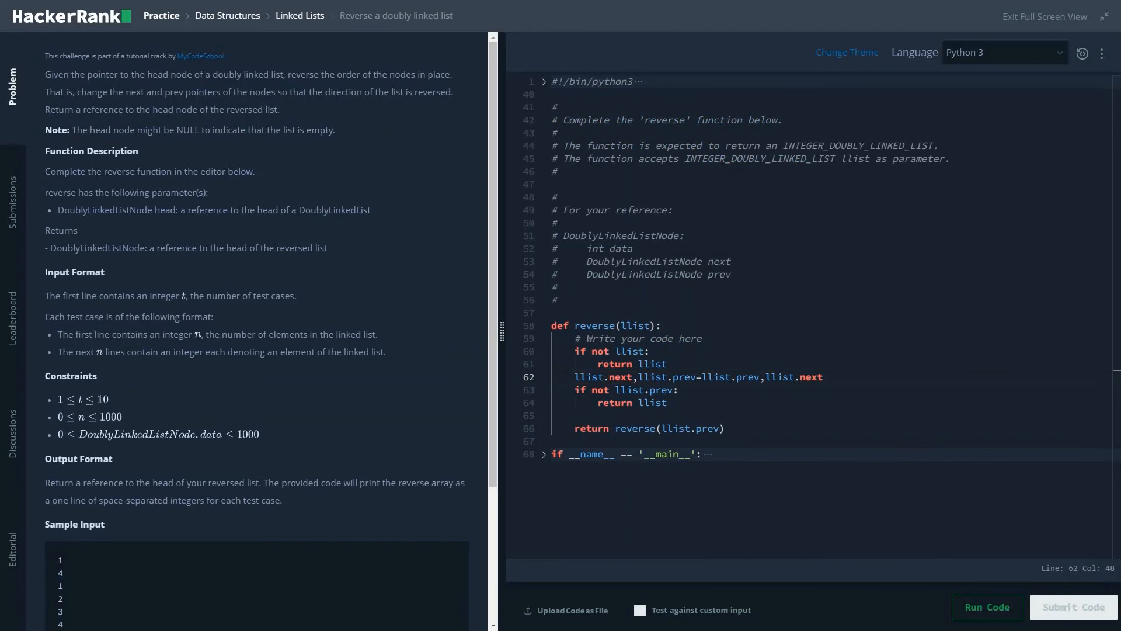
Run the corrected solution and confirm test cases 0-5 pass with a Success message.
click(986, 607)
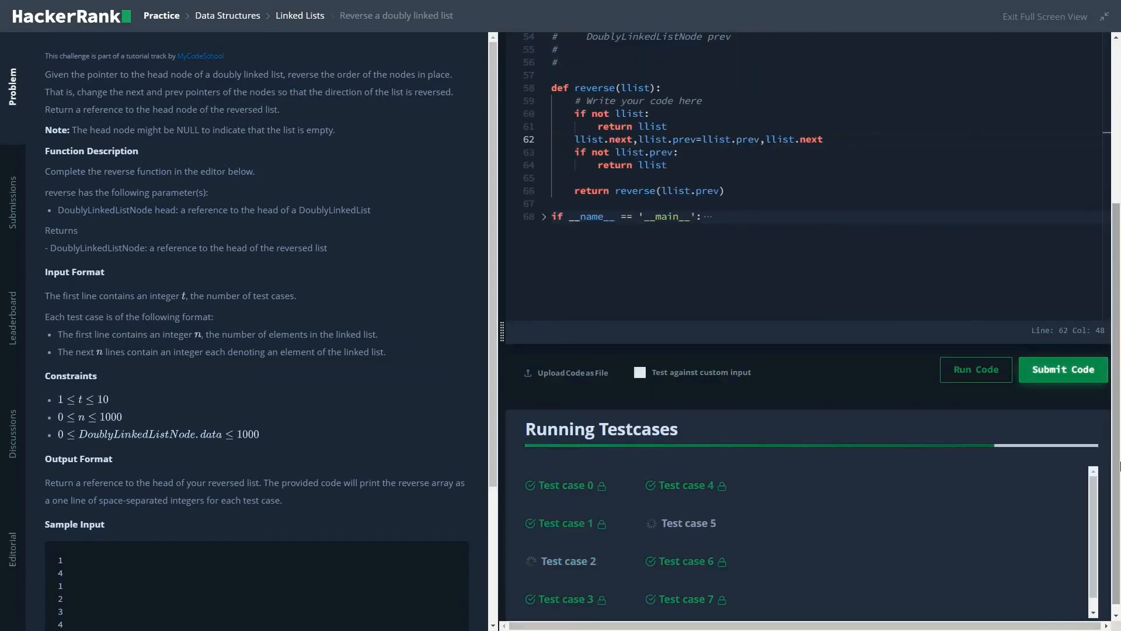
click(974, 369)
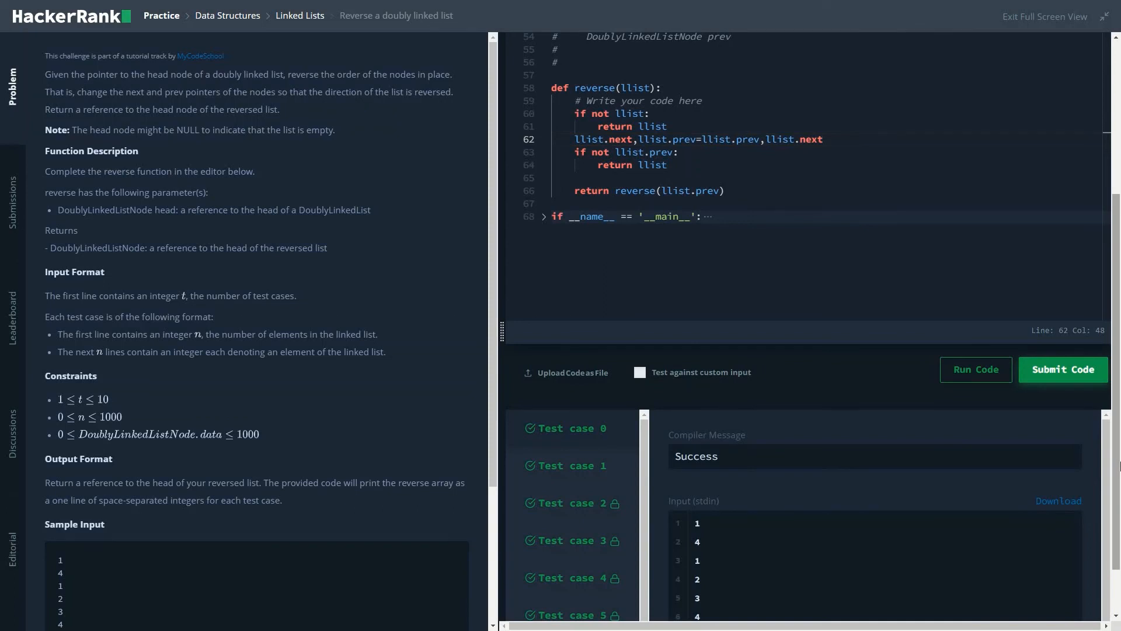